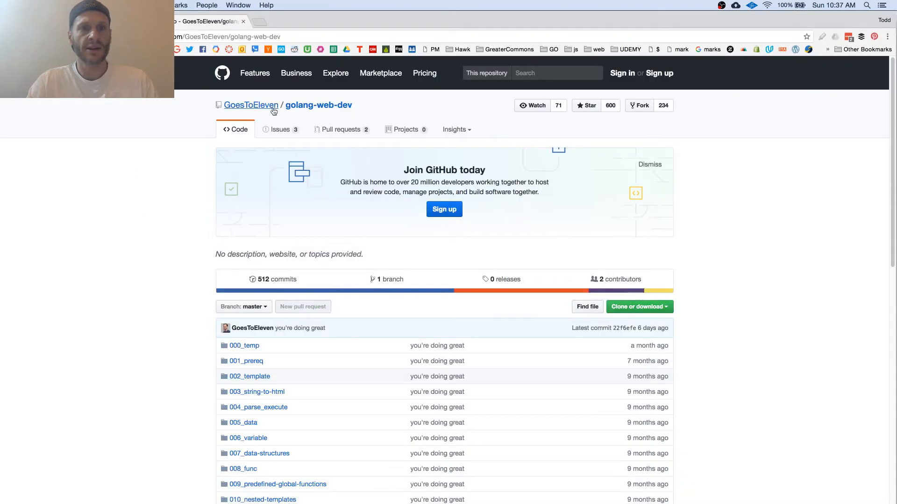
mouse_move(235, 77)
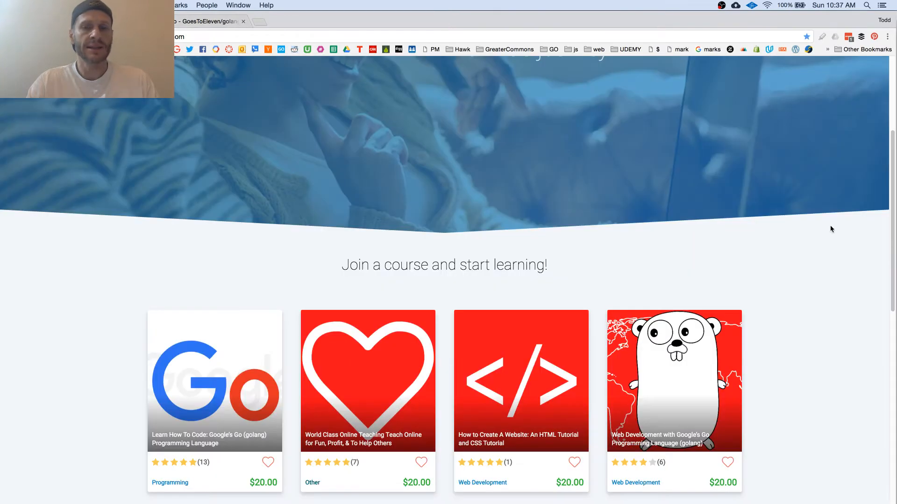
mouse_move(810, 293)
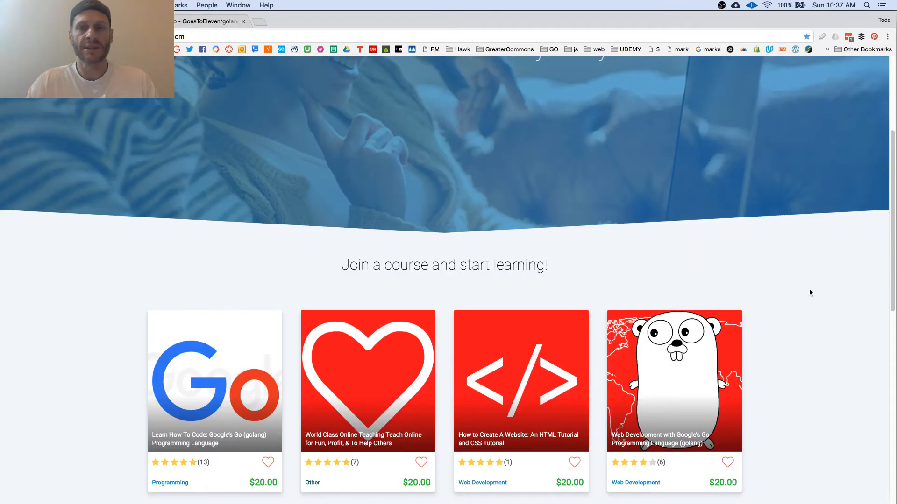
mouse_move(743, 390)
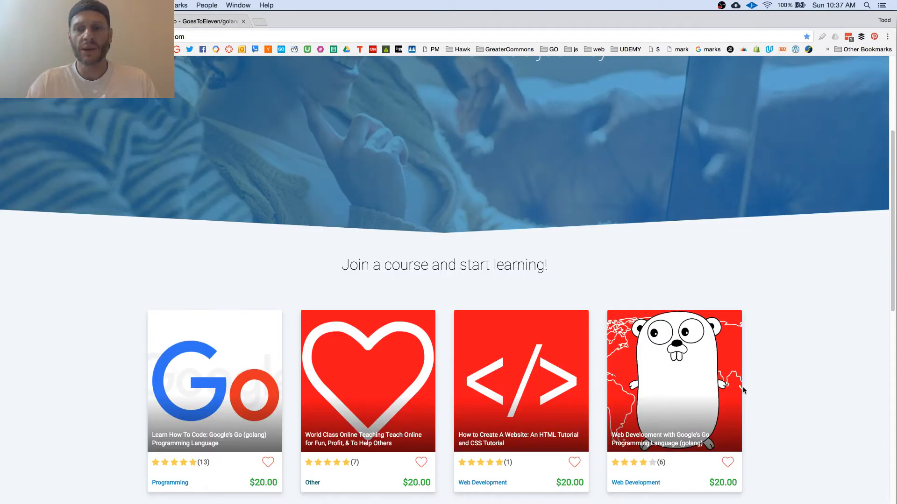
mouse_move(644, 469)
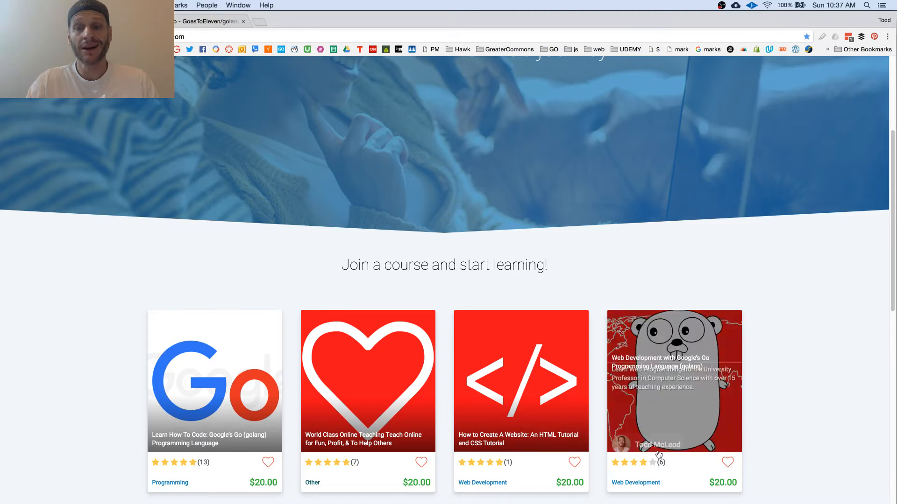
mouse_move(649, 461)
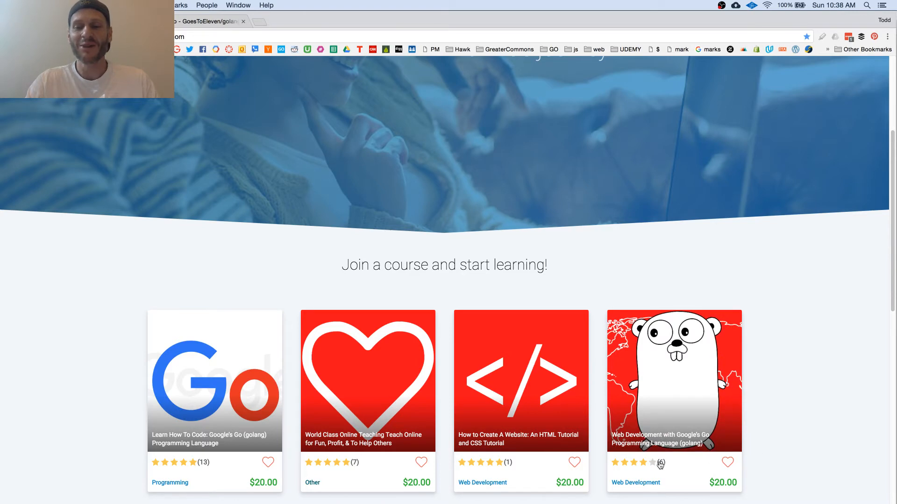
mouse_move(751, 436)
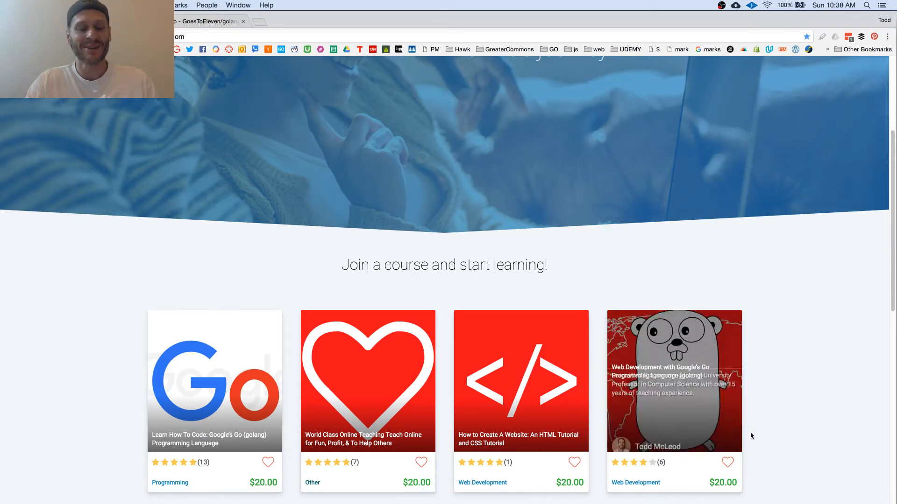
mouse_move(789, 425)
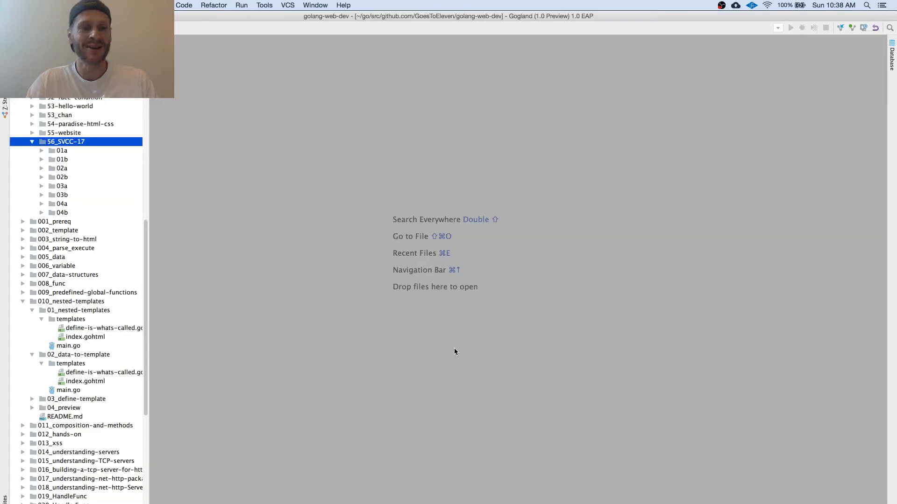
mouse_move(270, 349)
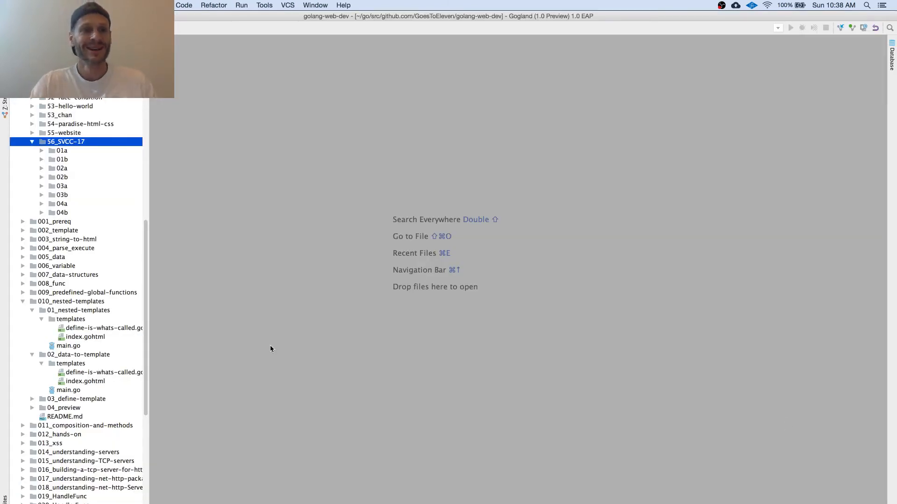
mouse_move(231, 329)
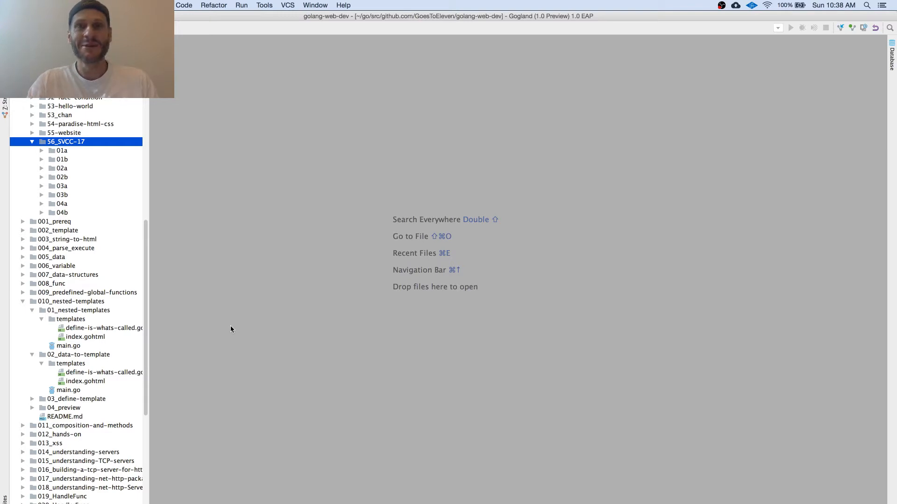
mouse_move(10, 332)
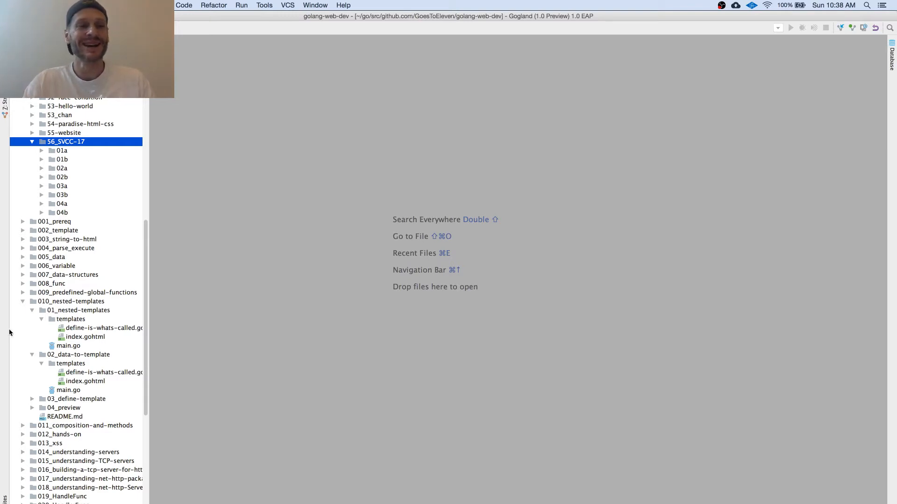
Step: Expand the 04b folder in 56_SVCC-17 and open its main.go
left_click(62, 212)
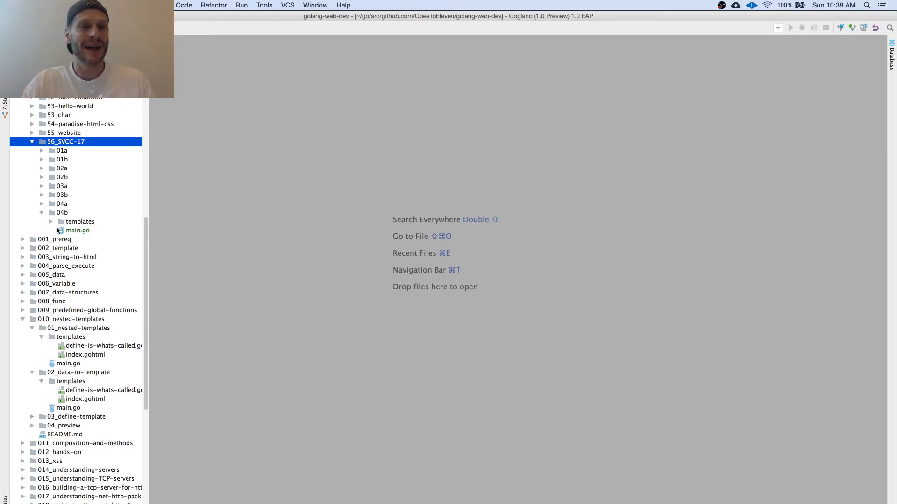
double_click(78, 230)
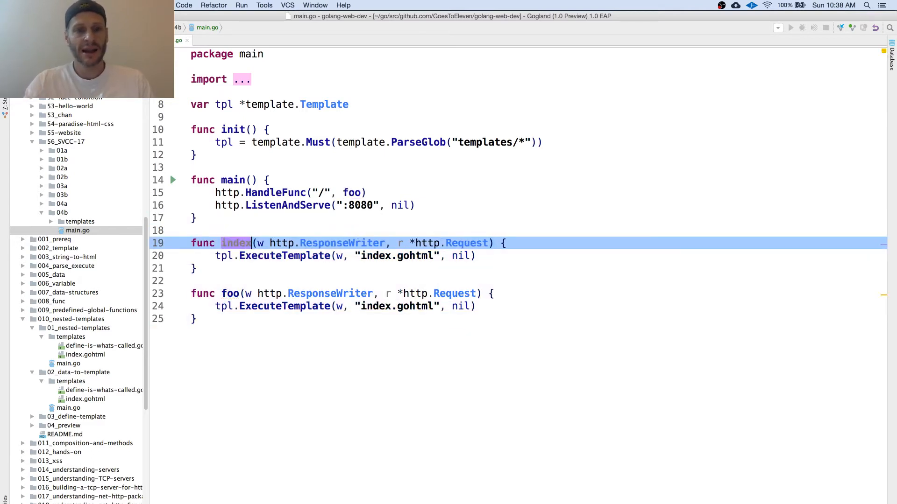
Step: Rename the handler functions to index and about, routing / and /about to them
left_click(229, 293)
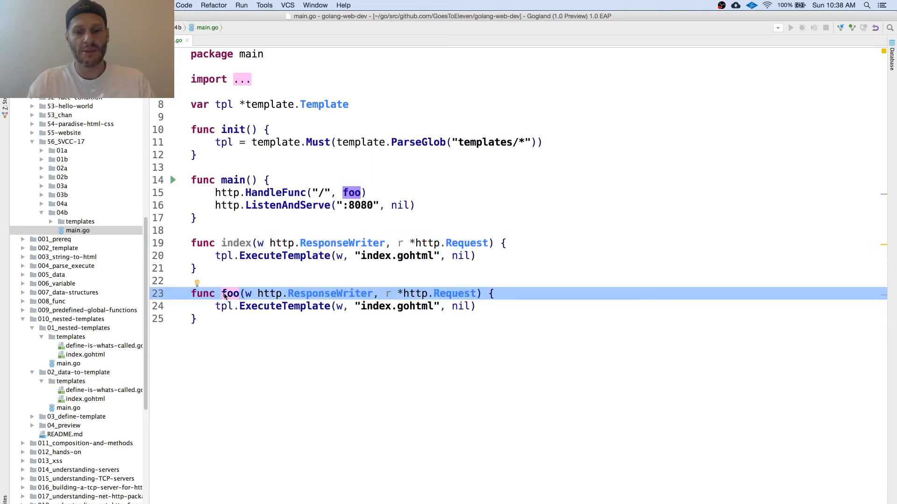
type("about")
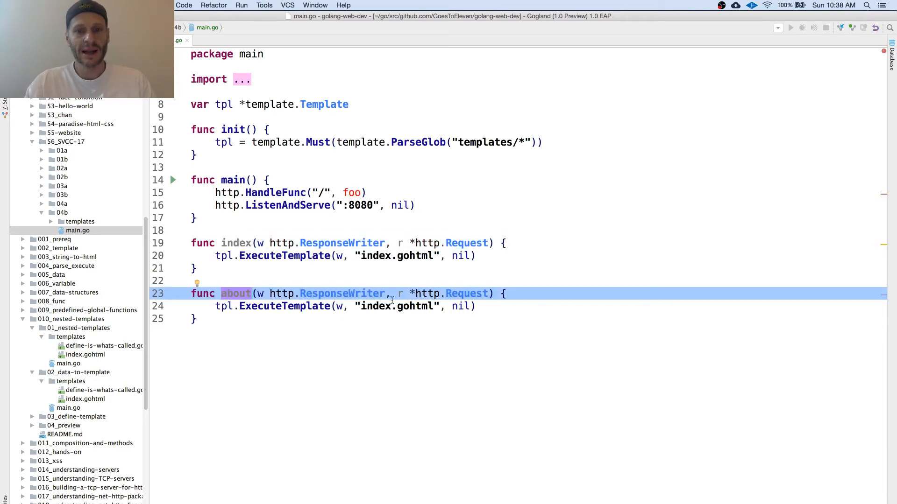
type("about")
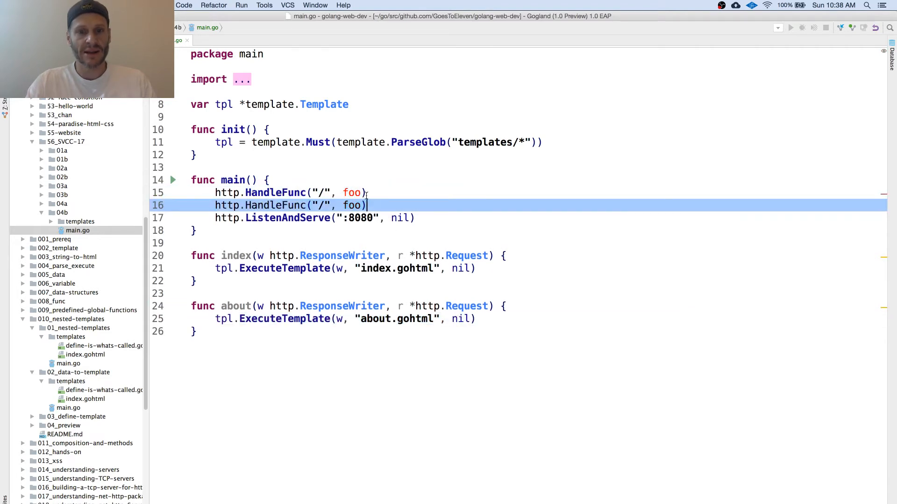
type("index")
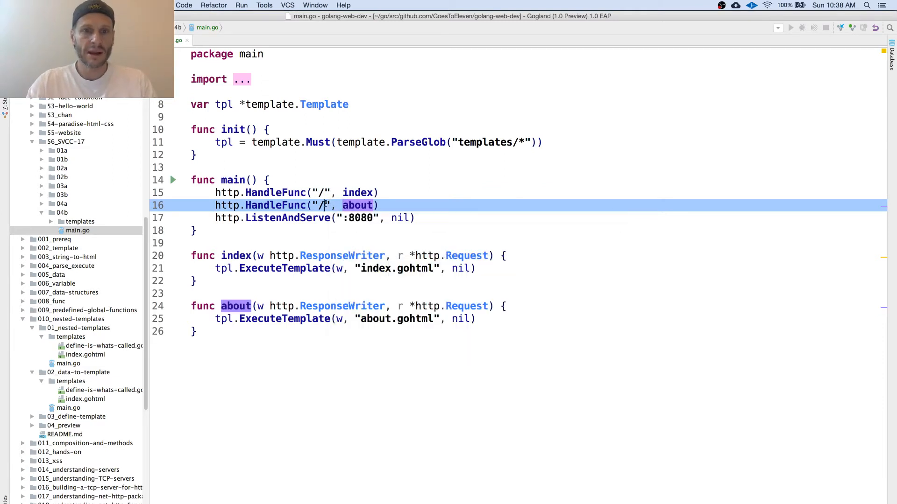
type("about")
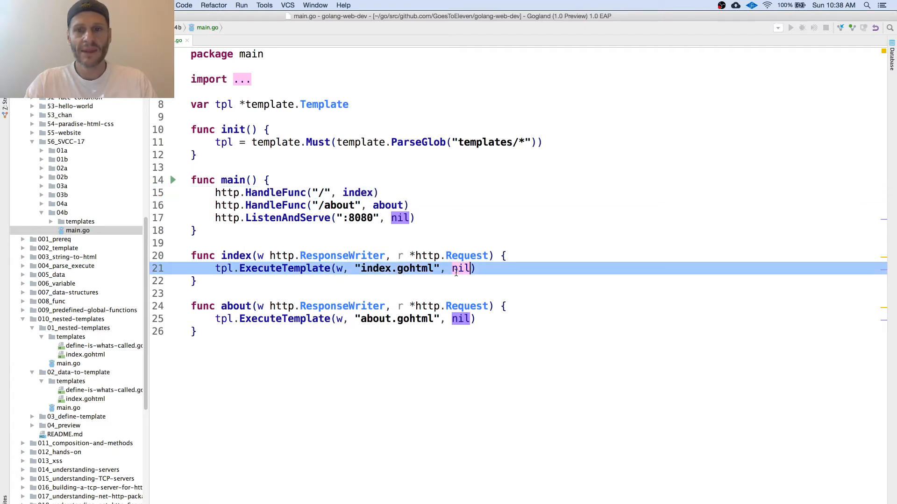
Step: Pass "ACME INC" to the index template and "THE TEAM" to the about template
type("\"\"")
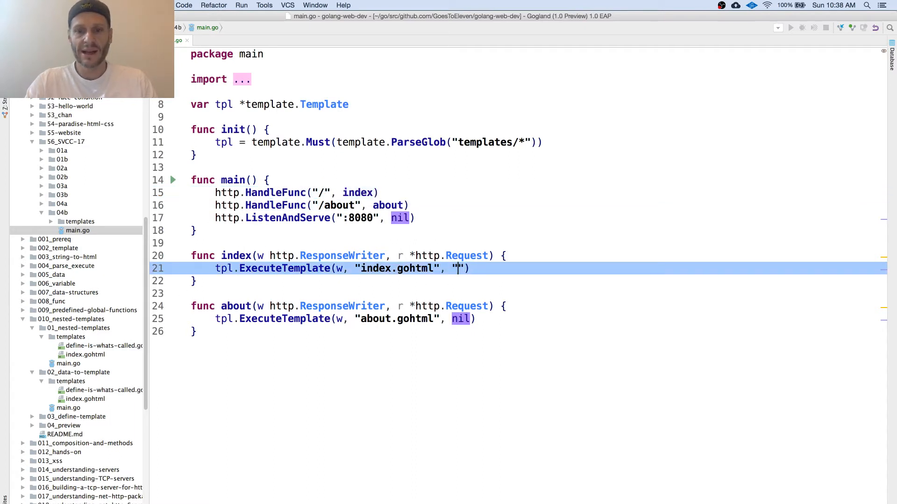
type("ACME INC")
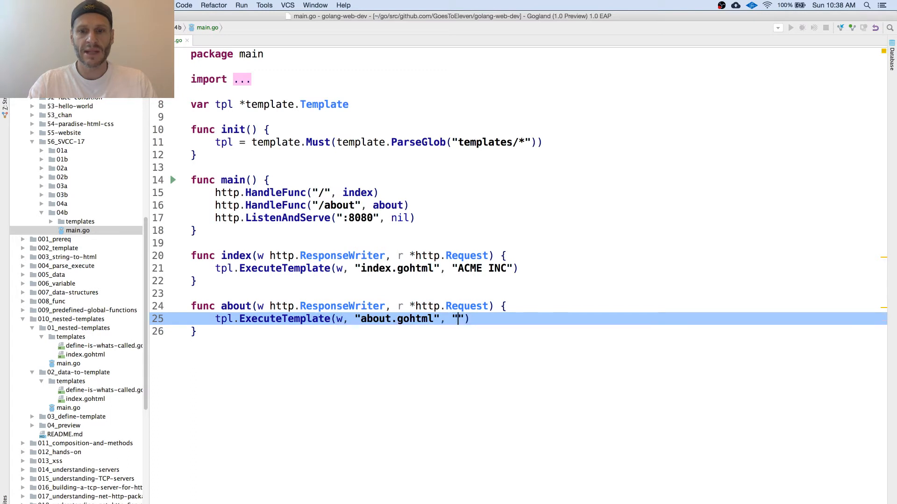
type("O")
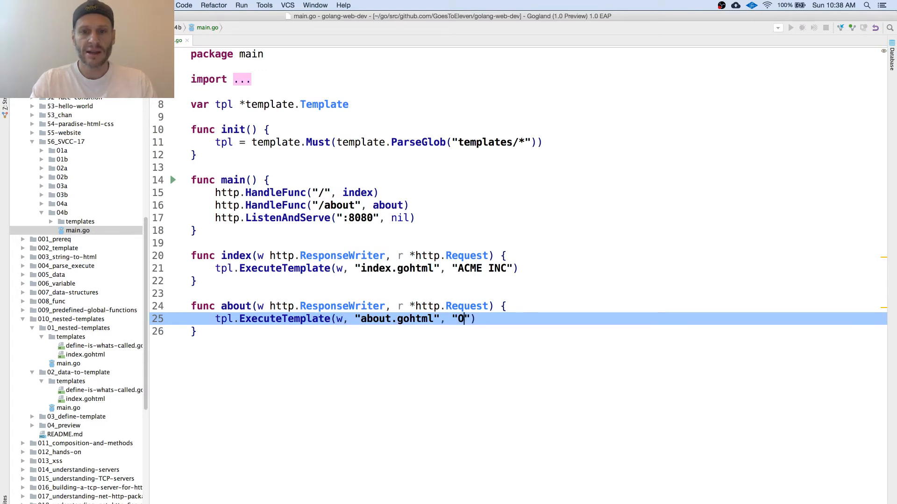
type("HE TEAM")
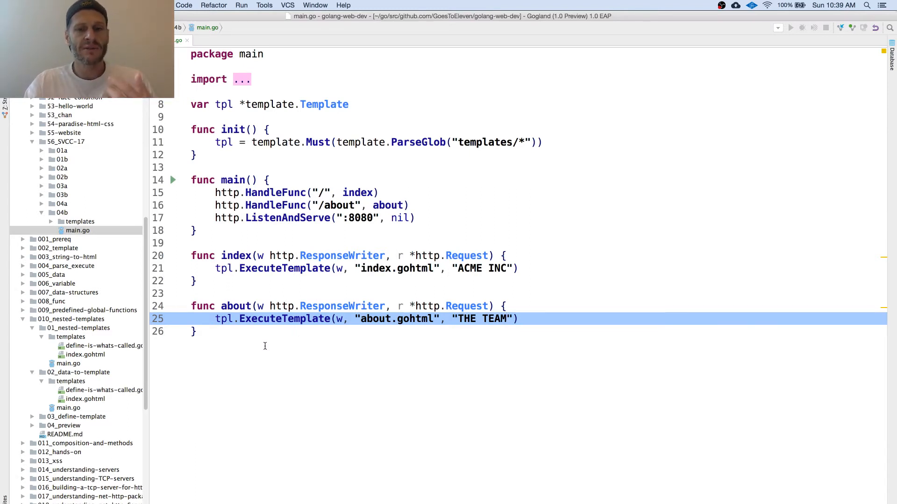
Step: Add a dot after "header" in the template calls of about.gohtml and index.gohtml
left_click(50, 221)
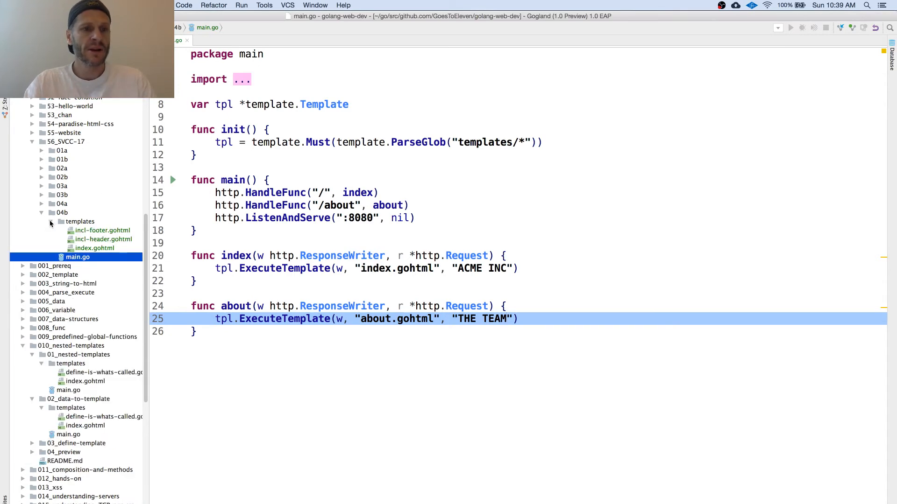
left_click(94, 248)
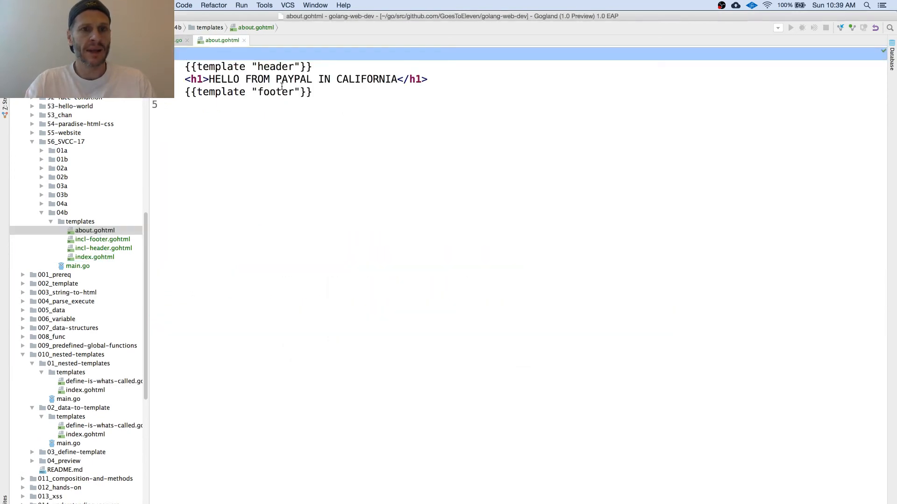
type(".")
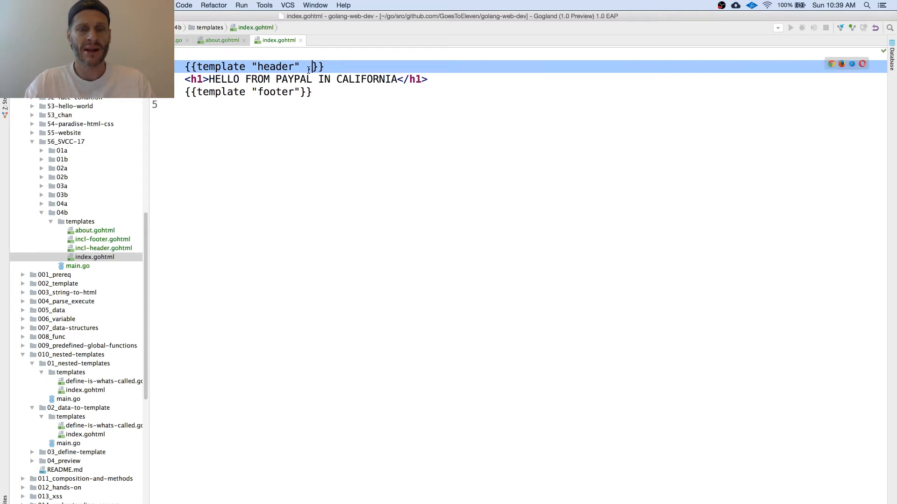
type(".")
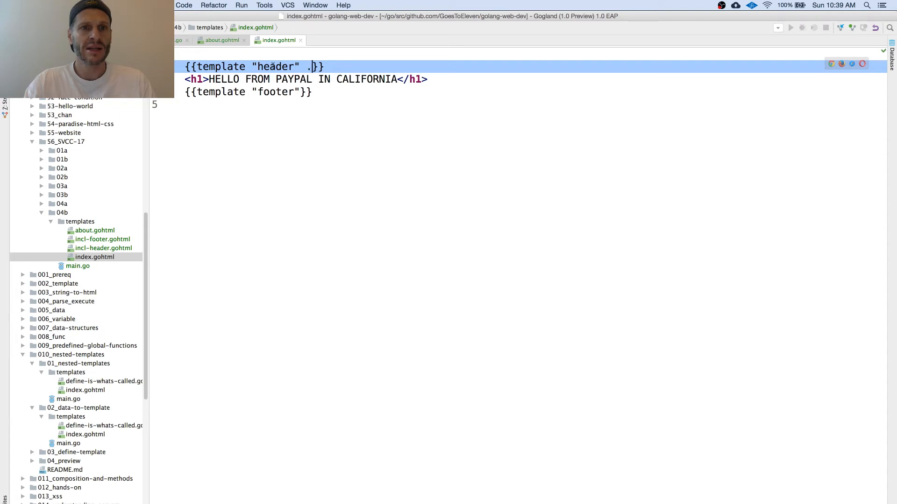
left_click(104, 247)
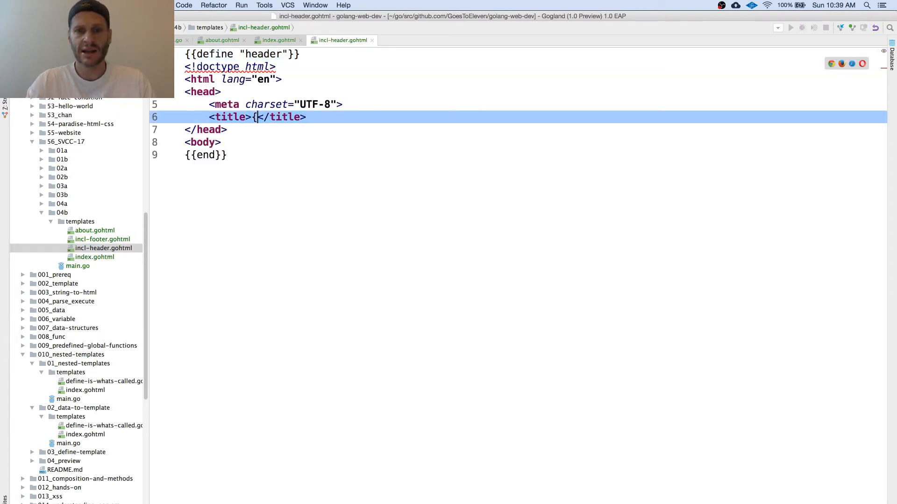
Step: Put {{.}} between the <title> tags in incl-header.gohtml
type("{.}}")
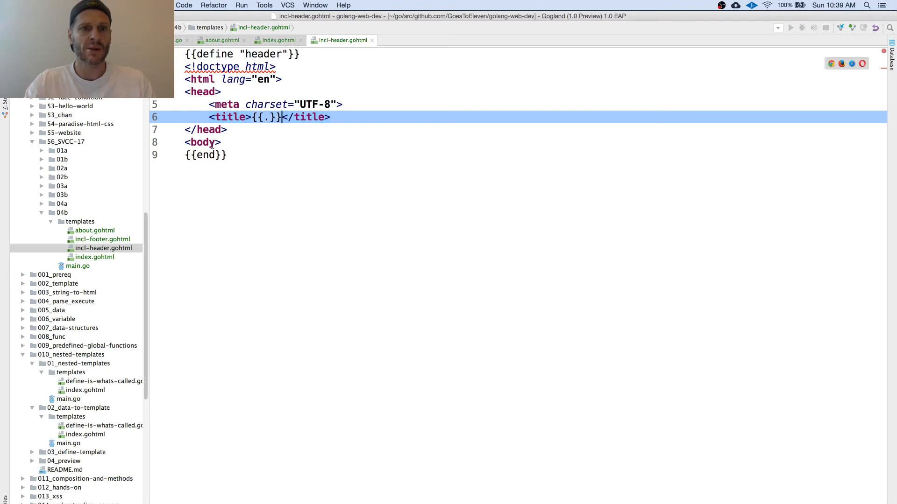
mouse_move(160, 163)
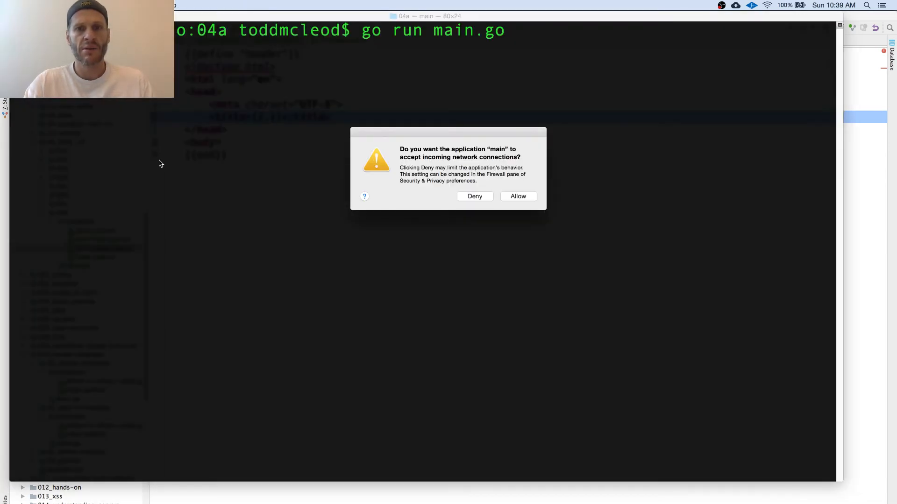
Step: Allow the server's incoming connections, abandon the run command, and type cd ../ to leave 04a
left_click(517, 196)
type("go run main.go")
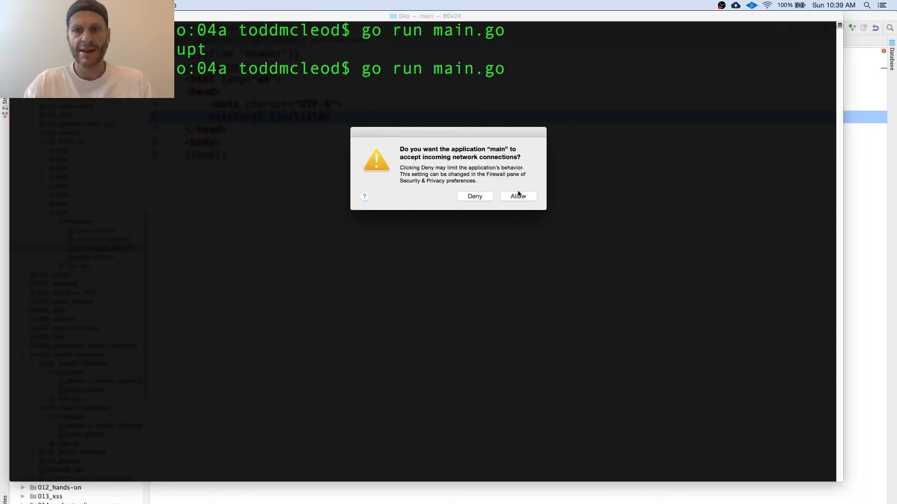
left_click(517, 197)
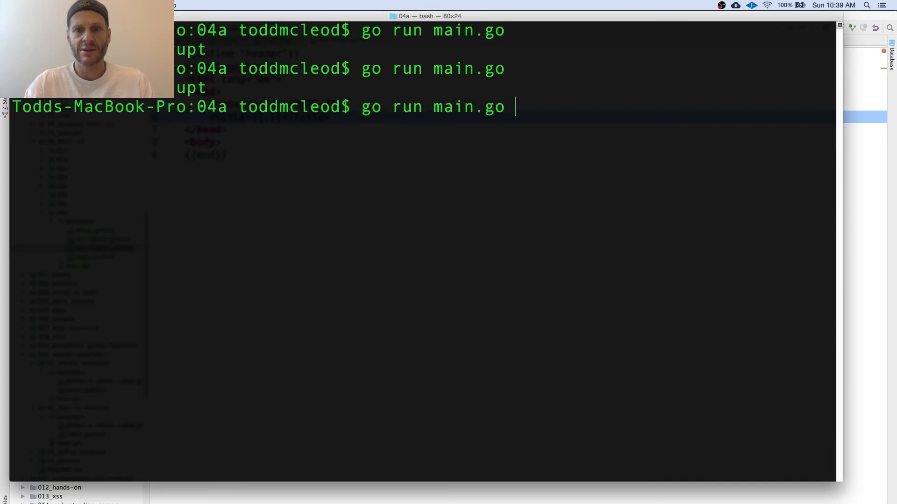
key("backspace")
type("pwd")
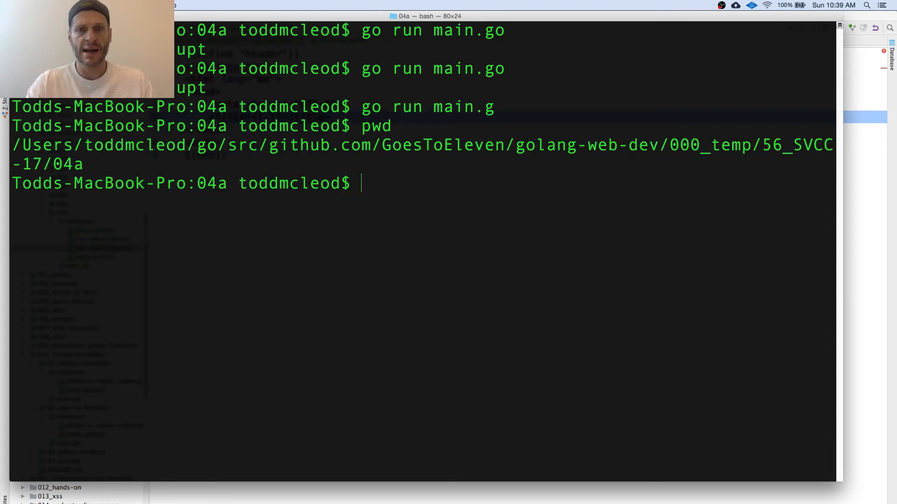
type("cd ../")
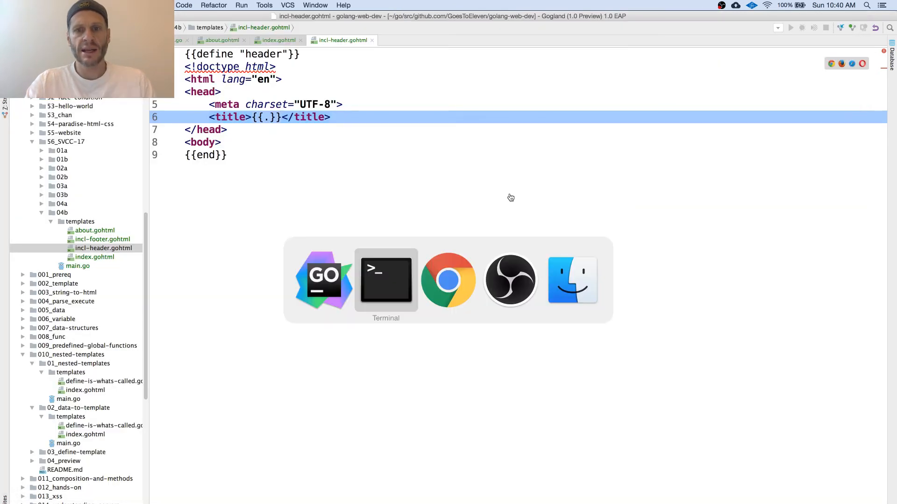
Step: Reload localhost:8080/about in Chrome to see the THE TEAM tab title
left_click(448, 280)
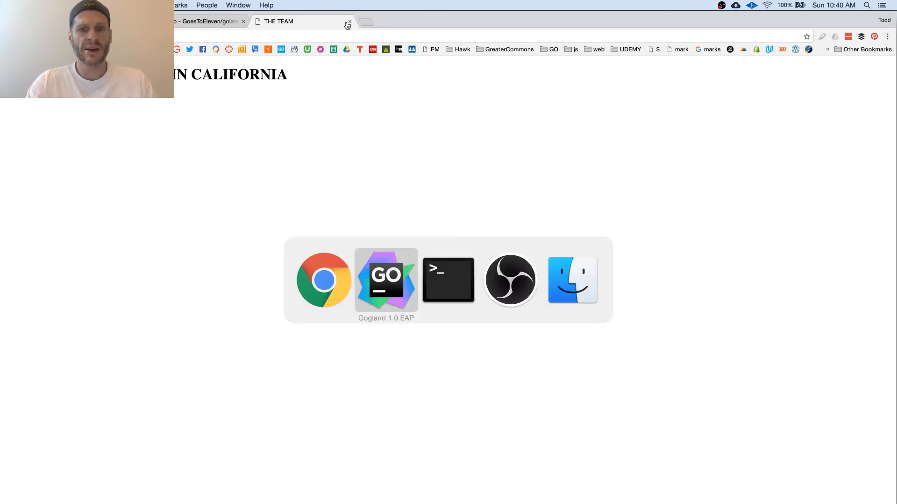
left_click(385, 280)
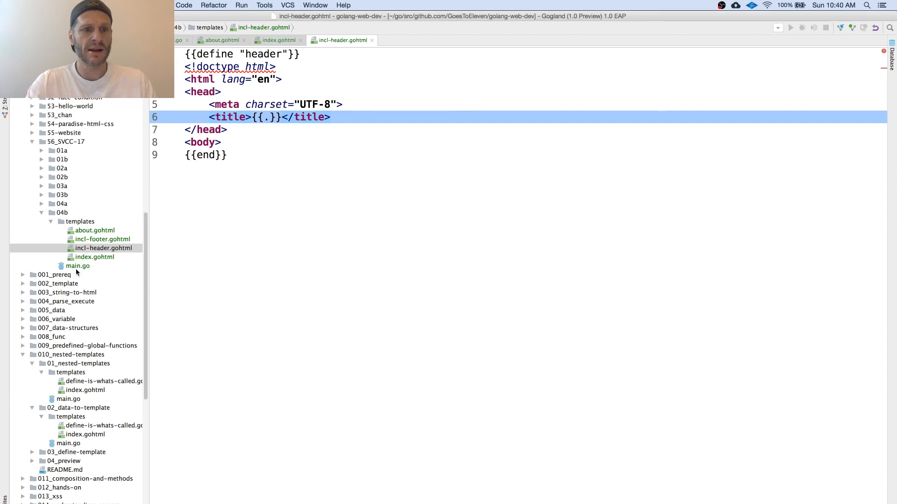
Step: Set the headings to "all about our team" and "all about acme inc", then reload Chrome
left_click(95, 229)
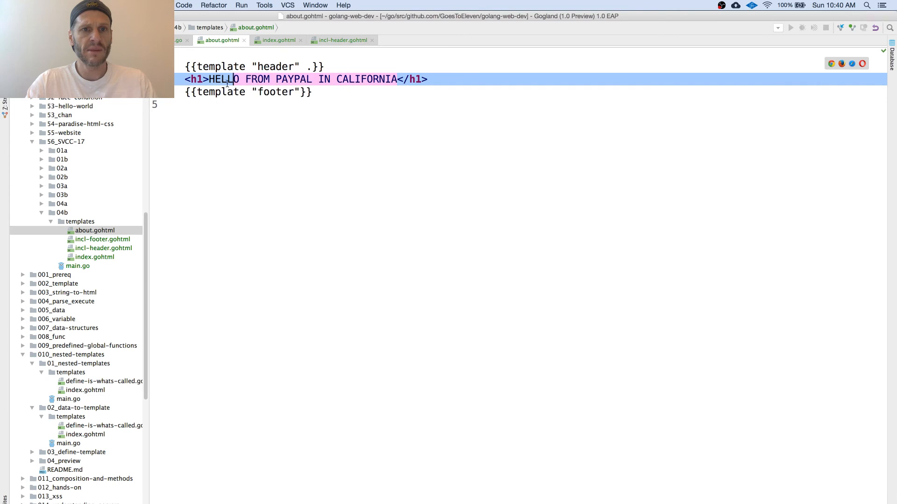
type("ll ab</h1>")
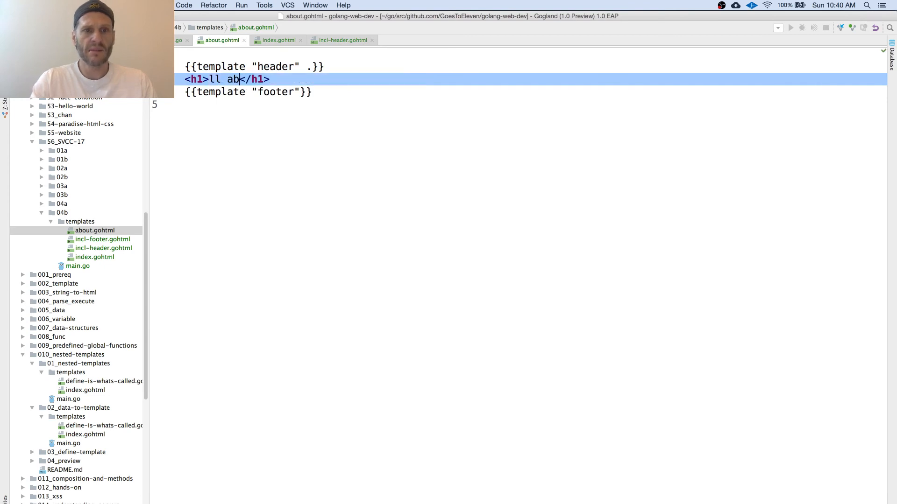
type("ll about our team")
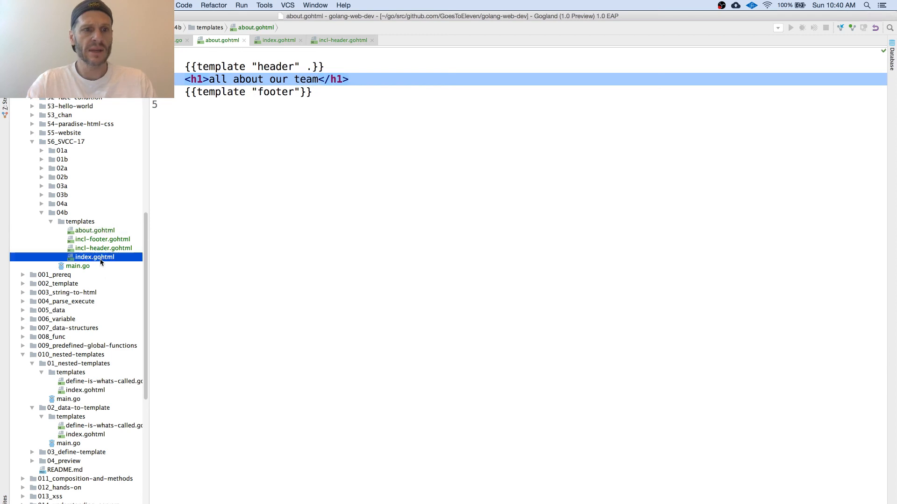
left_click(94, 256)
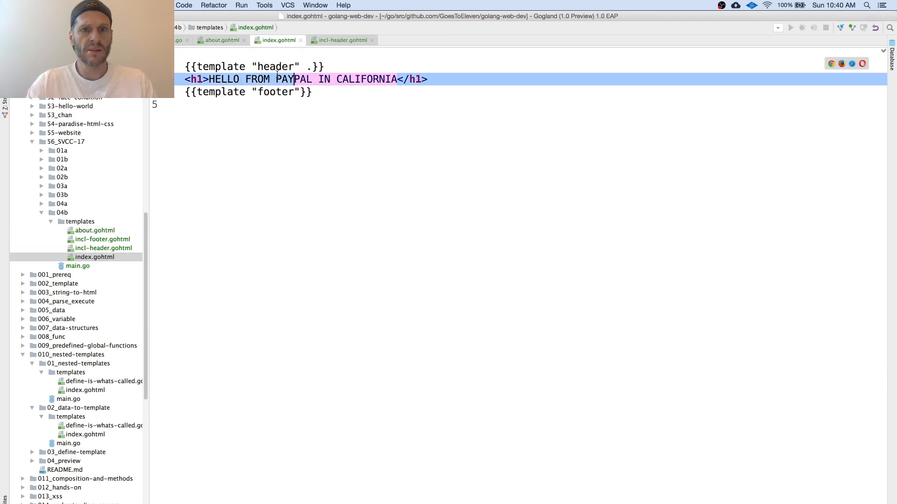
type("all about acme inc</h1>")
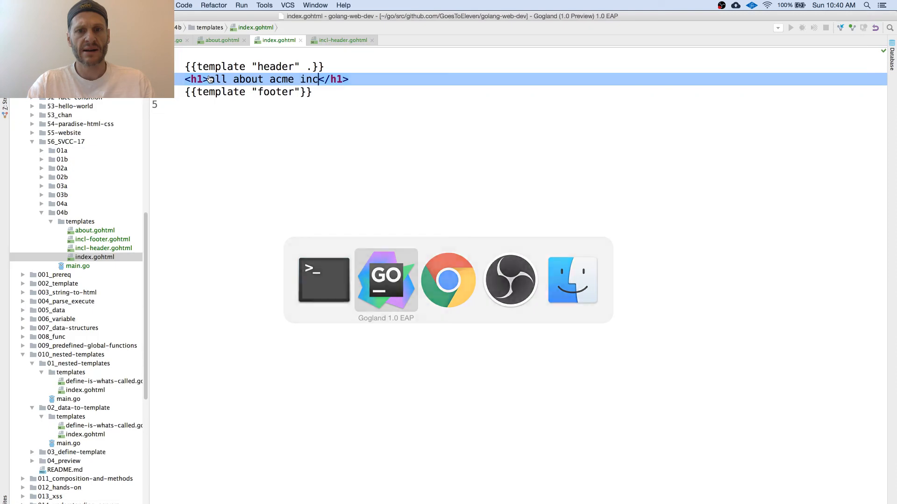
left_click(323, 280)
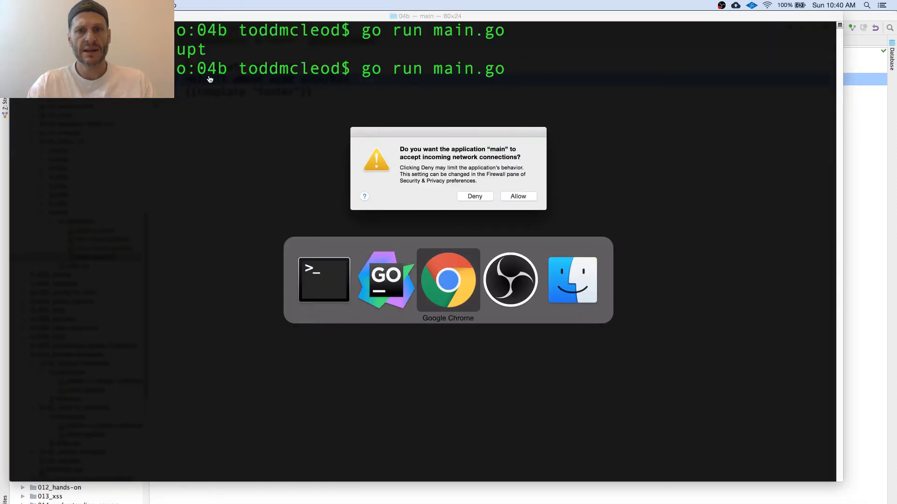
left_click(448, 279)
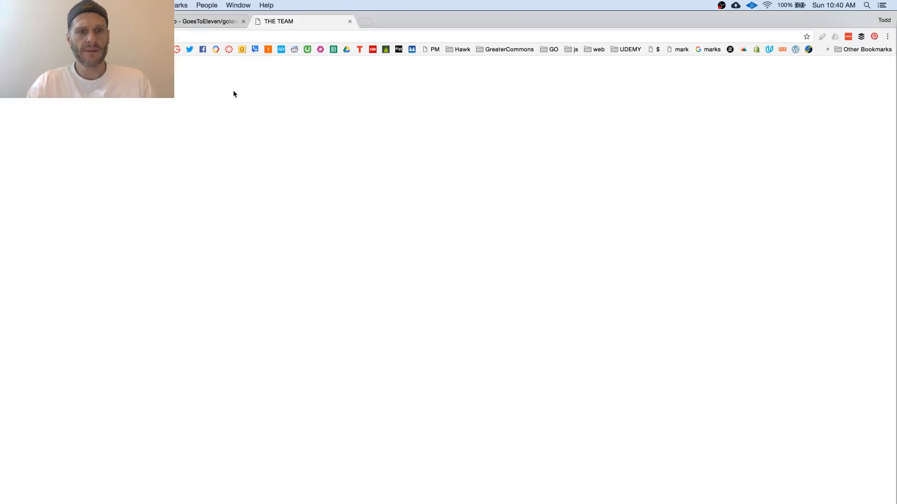